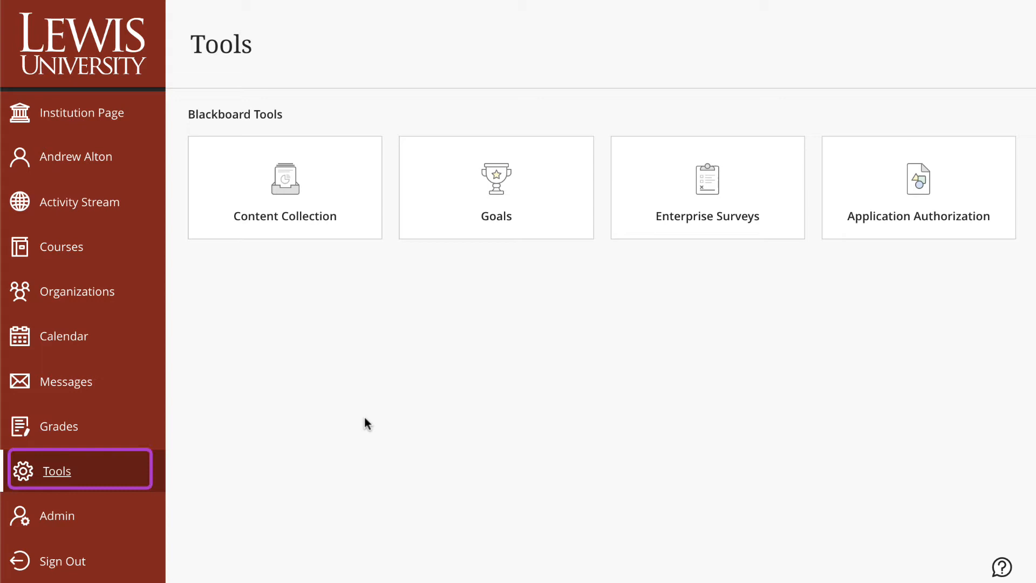
mouse_move(89, 475)
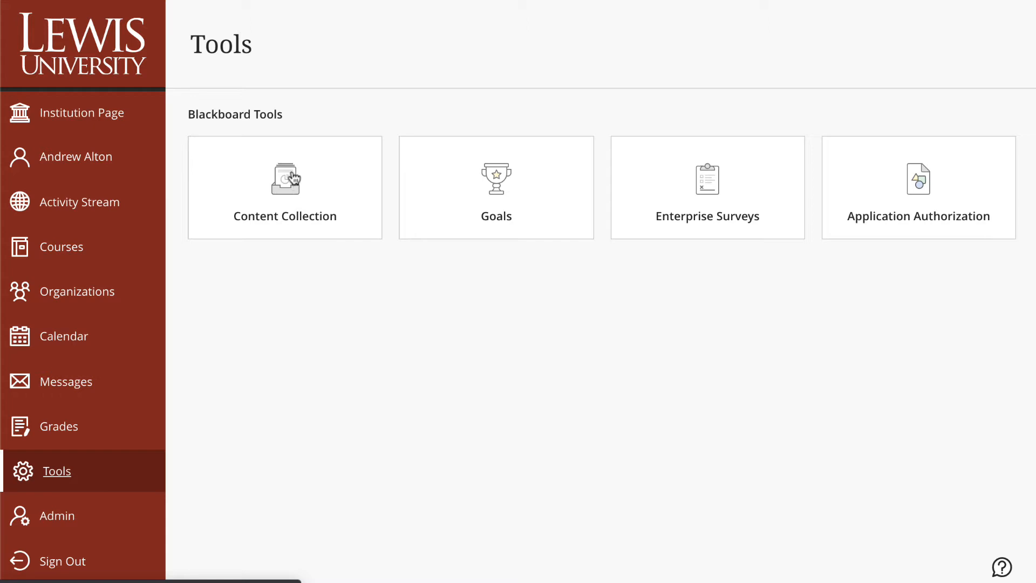
mouse_move(526, 204)
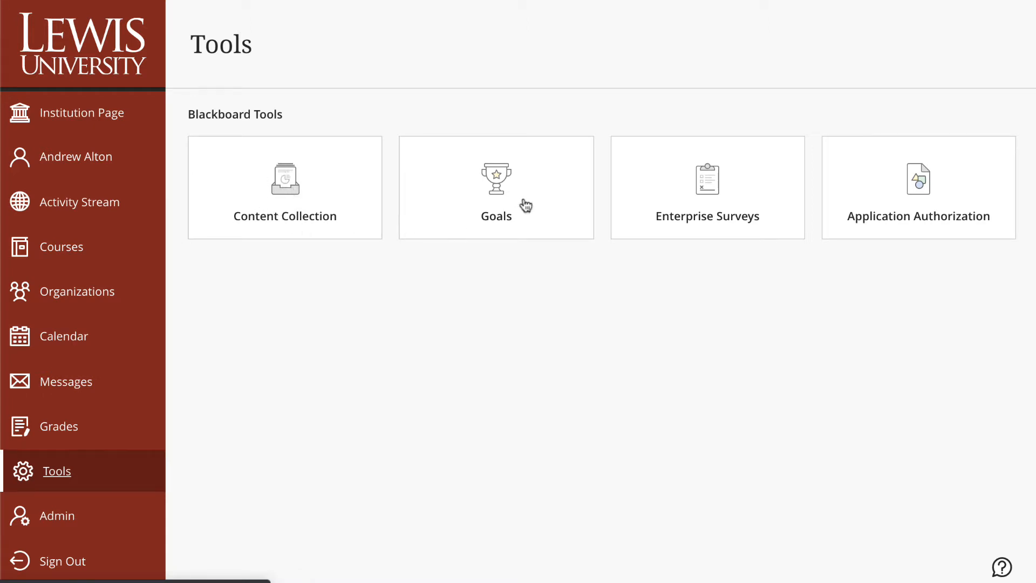
mouse_move(492, 189)
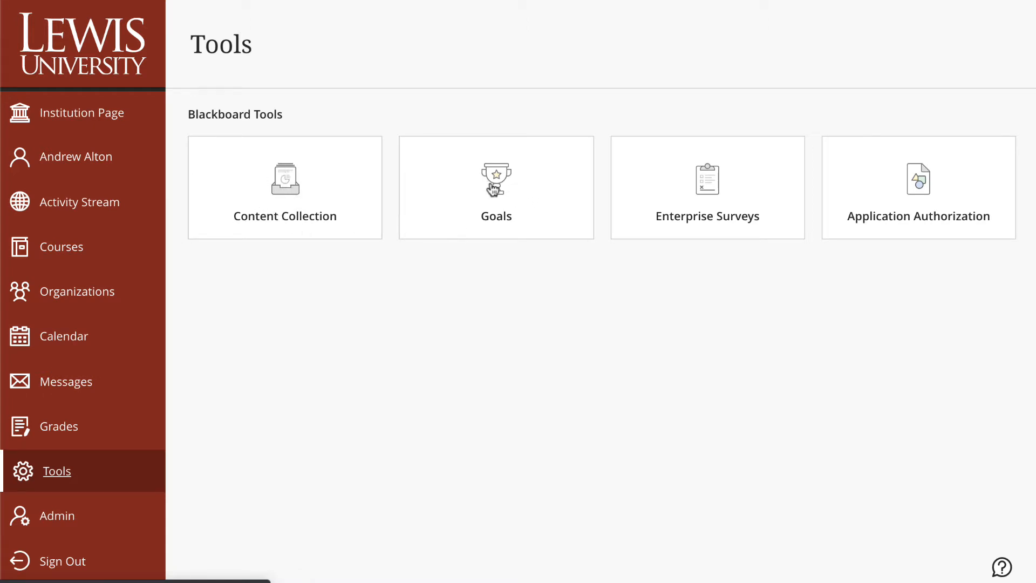
mouse_move(475, 192)
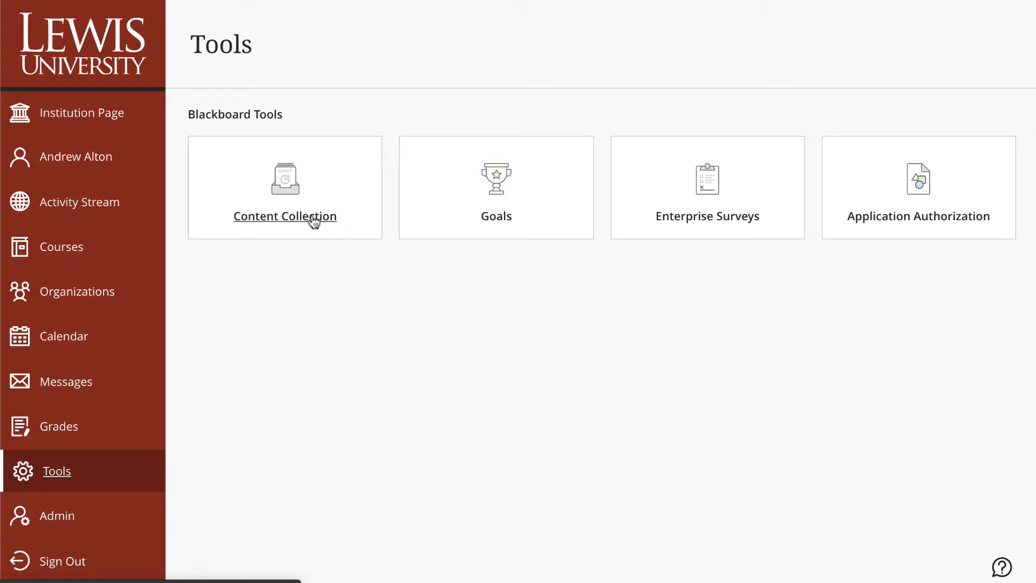
Go to the Content Collection, showing the empty My Content folder with its 50 MB quota
left_click(285, 216)
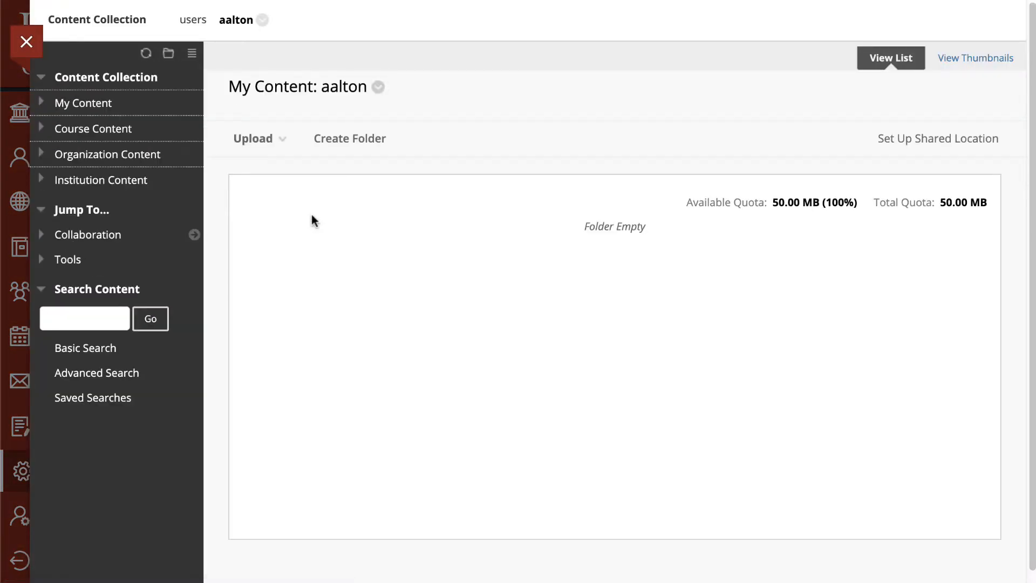
mouse_move(412, 274)
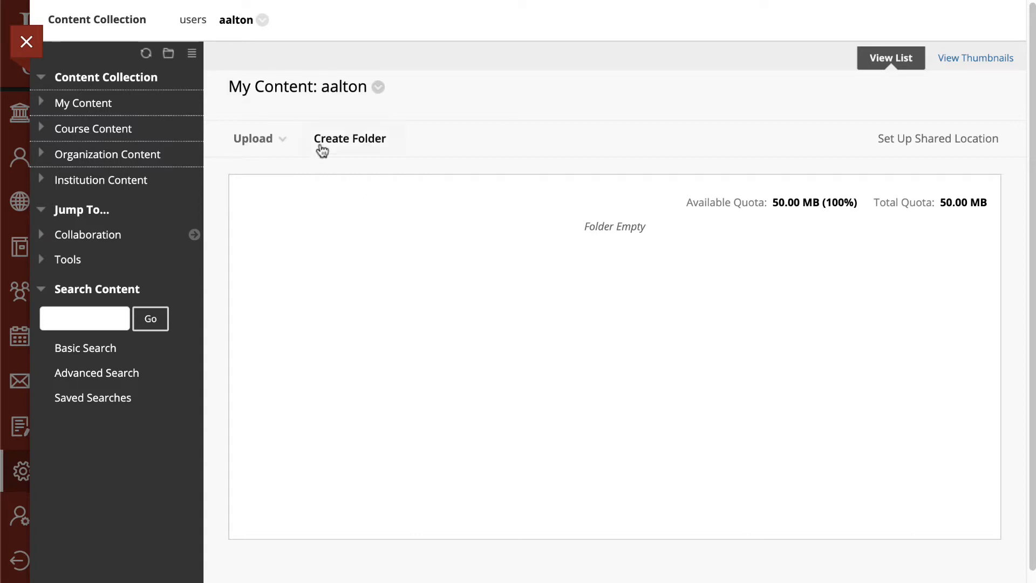
Create a new My Content folder named 'Andy's Gradesbook Backup' and submit it
left_click(349, 138)
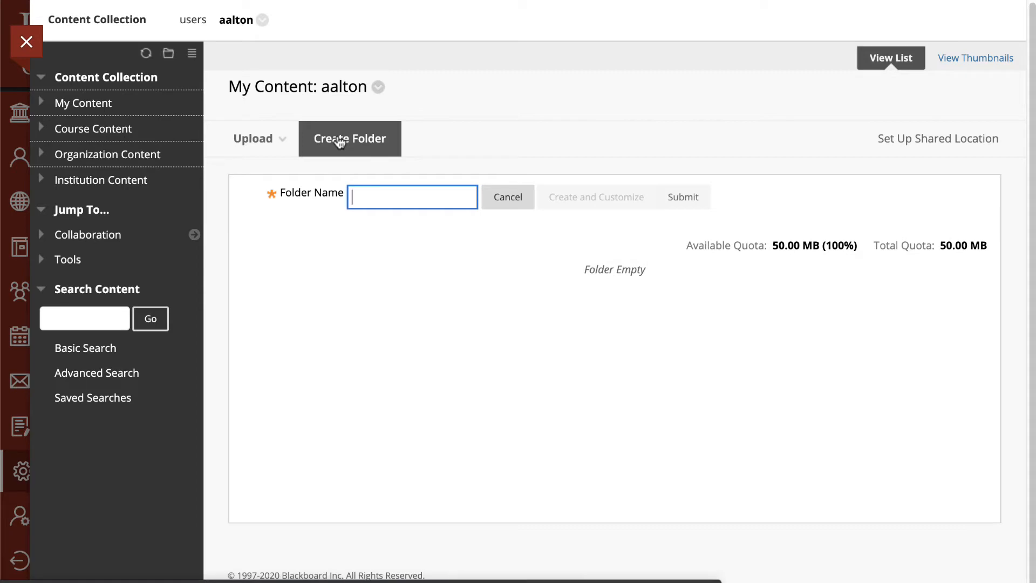
type("And")
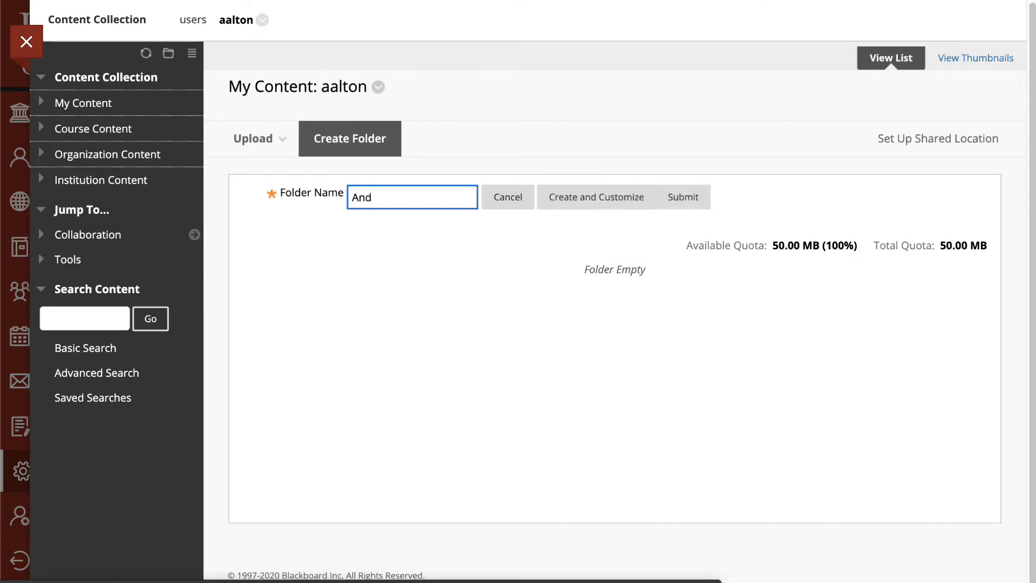
type("Andy's G")
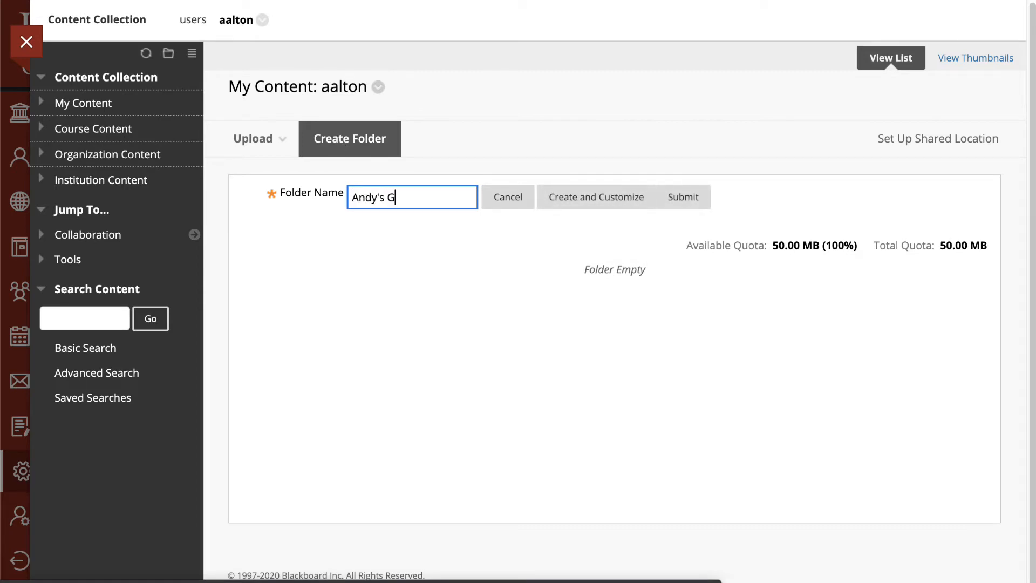
type("radesbook B")
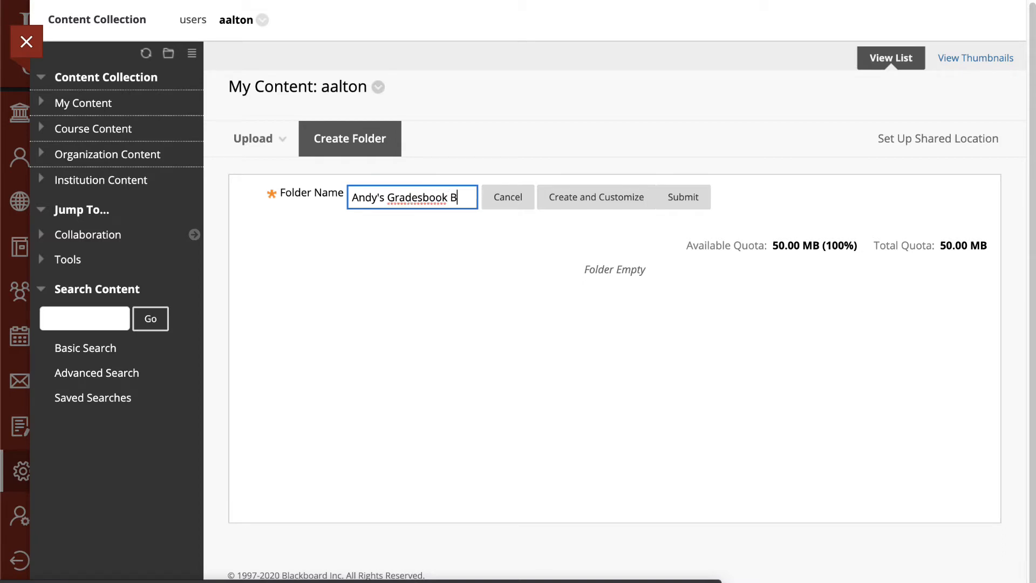
type("acku")
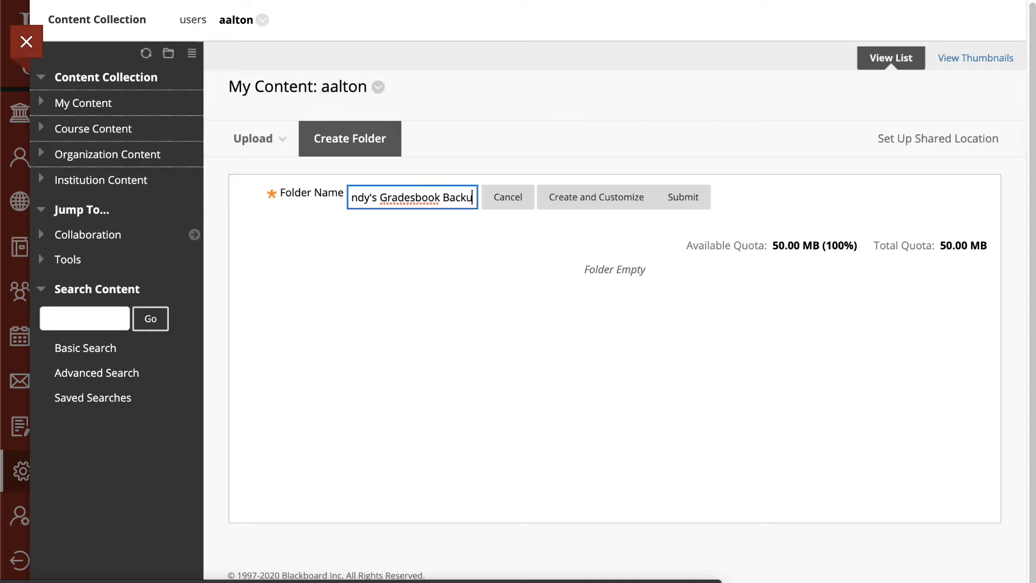
left_click(682, 196)
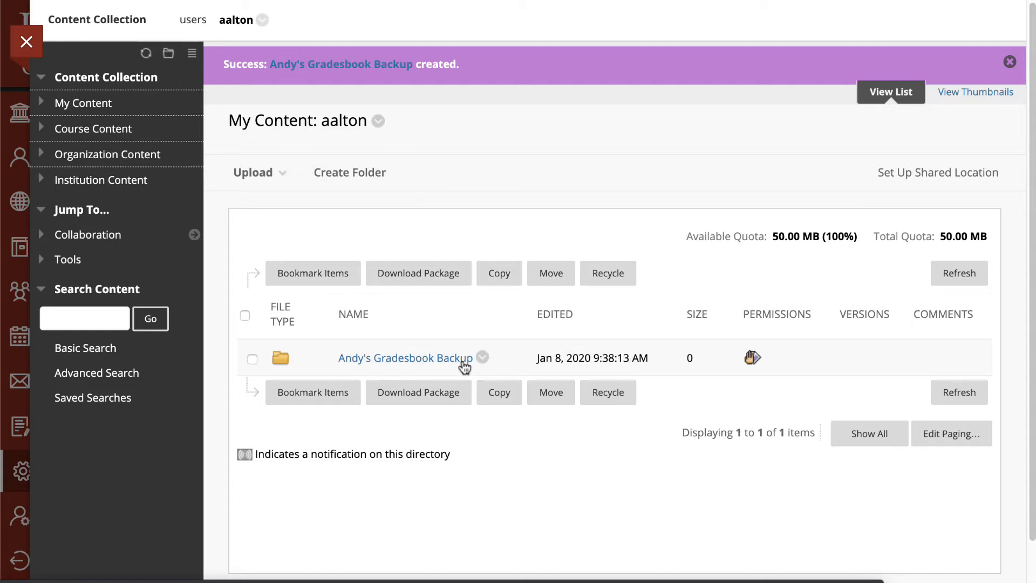
mouse_move(744, 253)
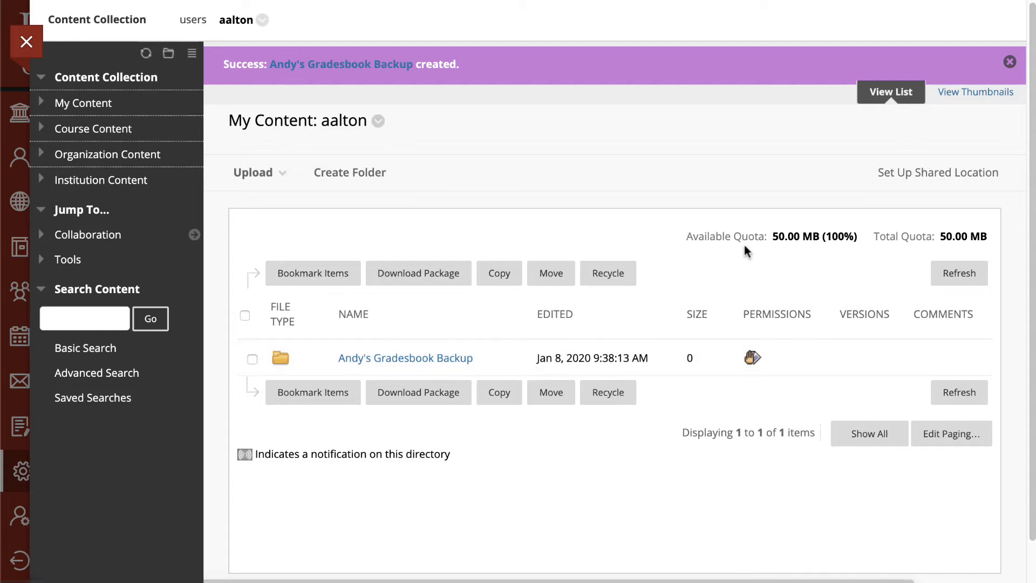
mouse_move(330, 377)
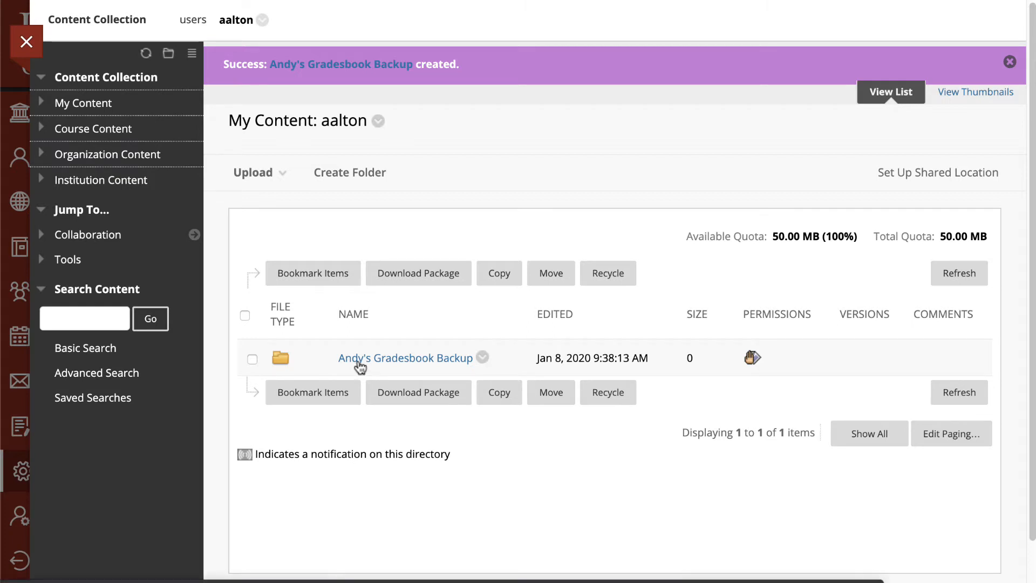
mouse_move(767, 236)
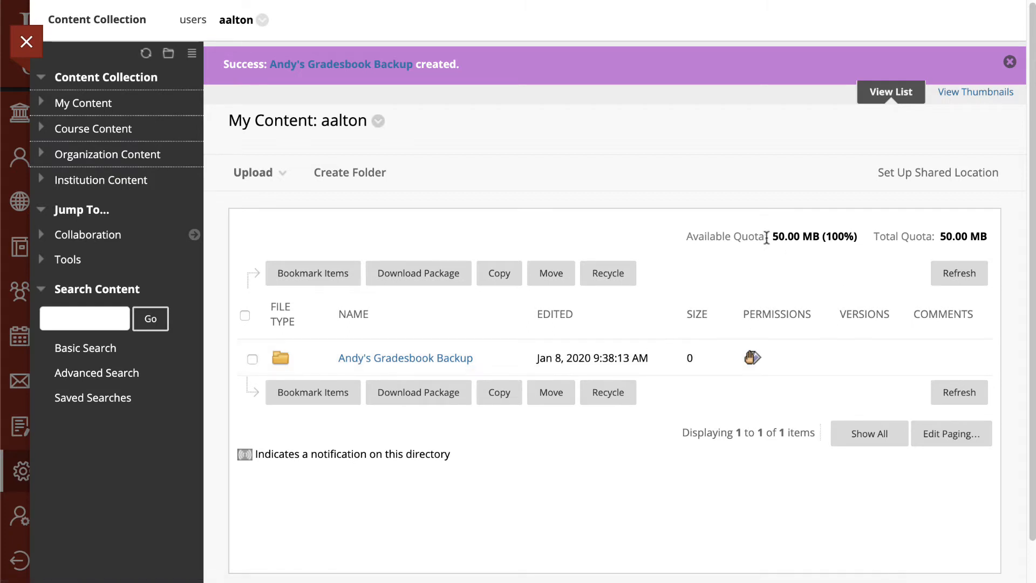
mouse_move(842, 236)
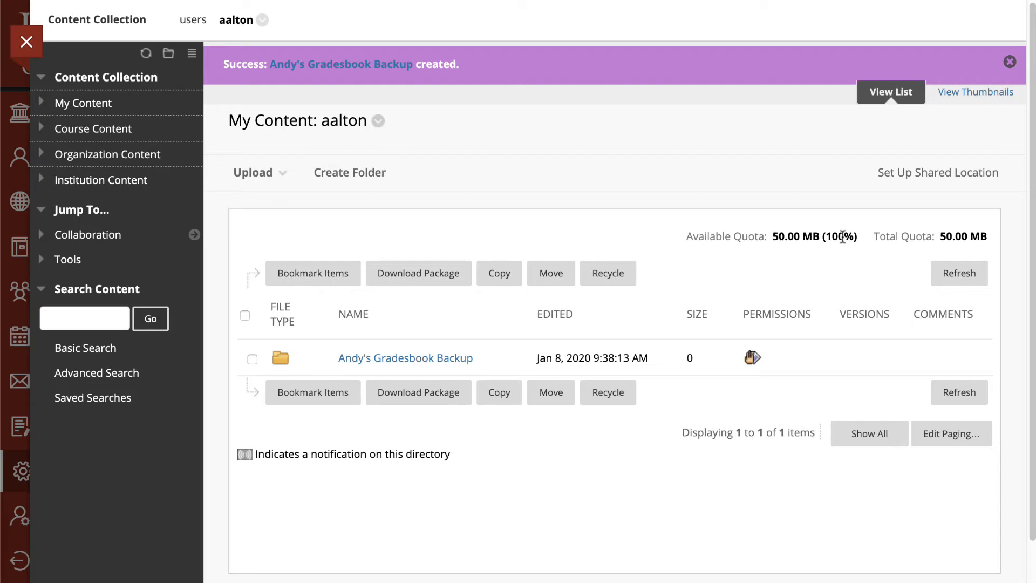
mouse_move(983, 237)
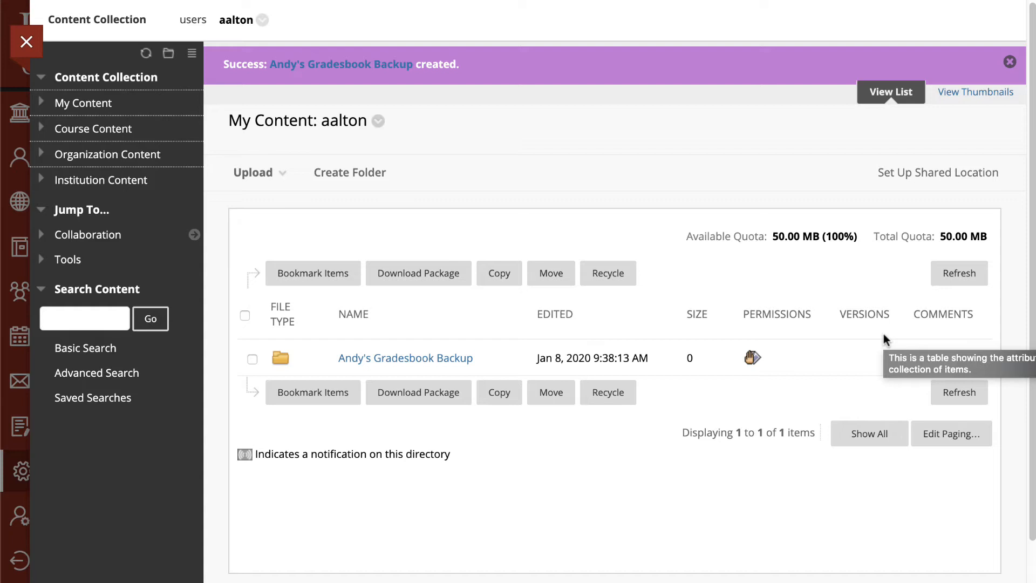
mouse_move(866, 341)
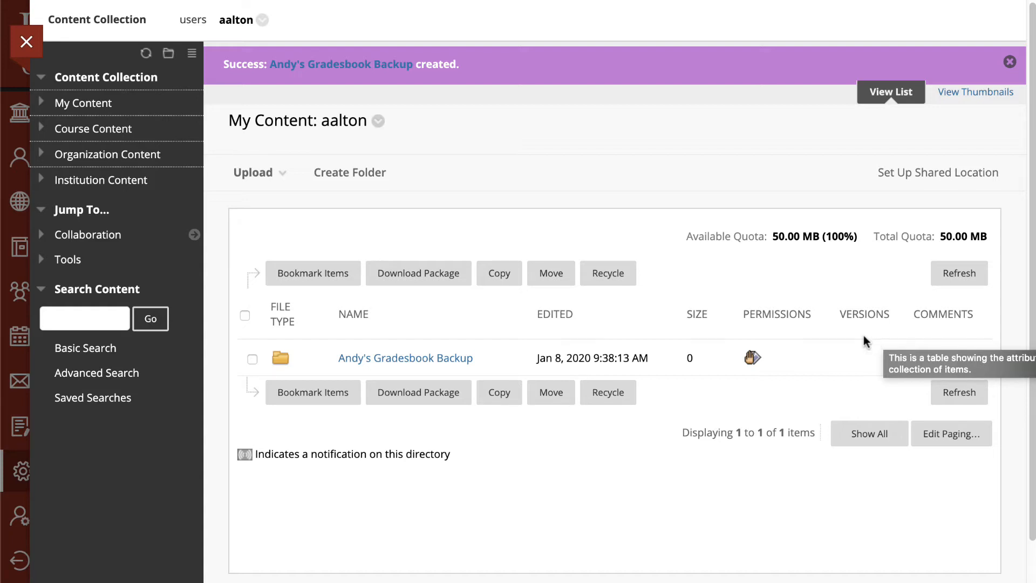
mouse_move(877, 335)
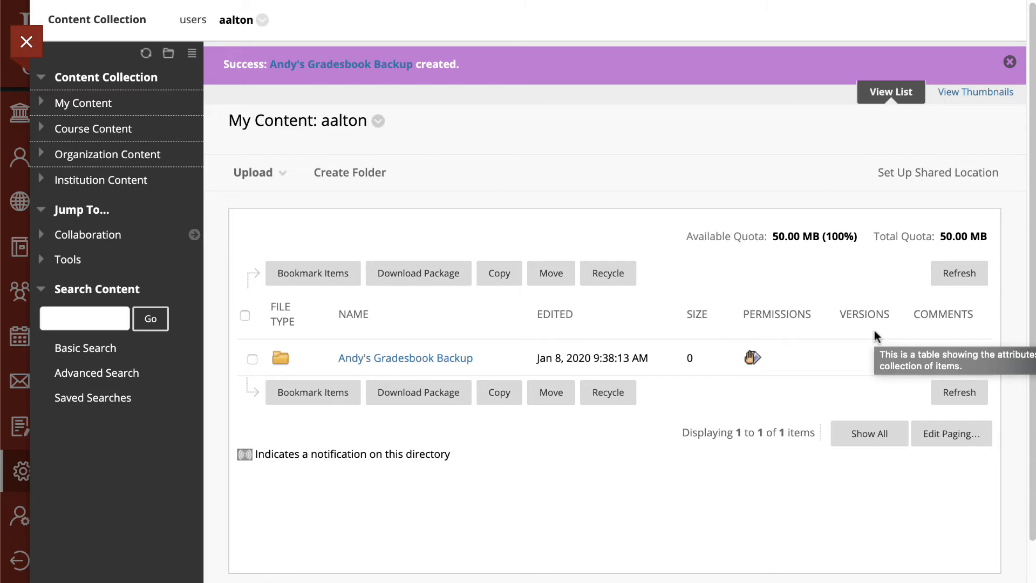
mouse_move(843, 335)
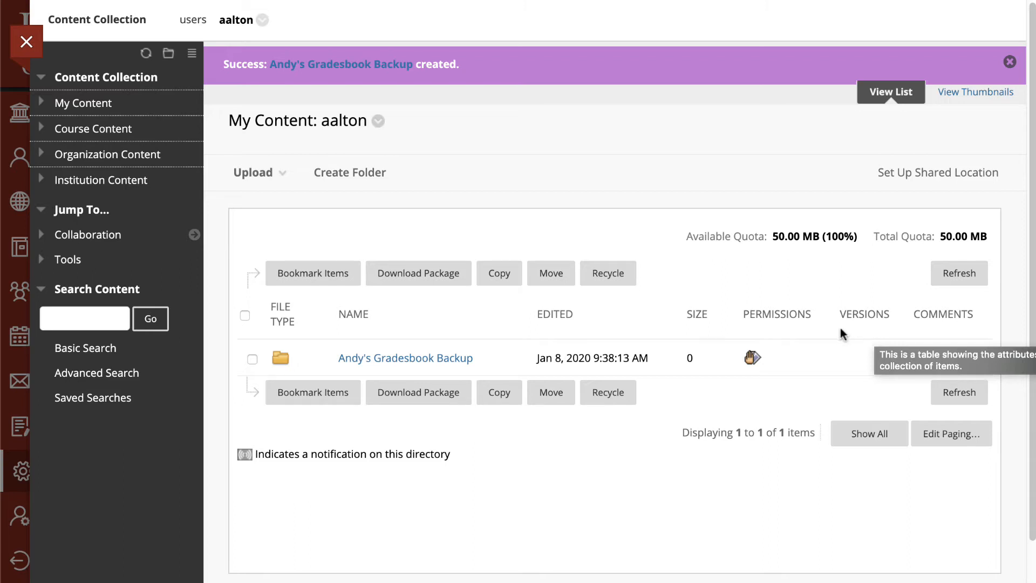
mouse_move(26, 40)
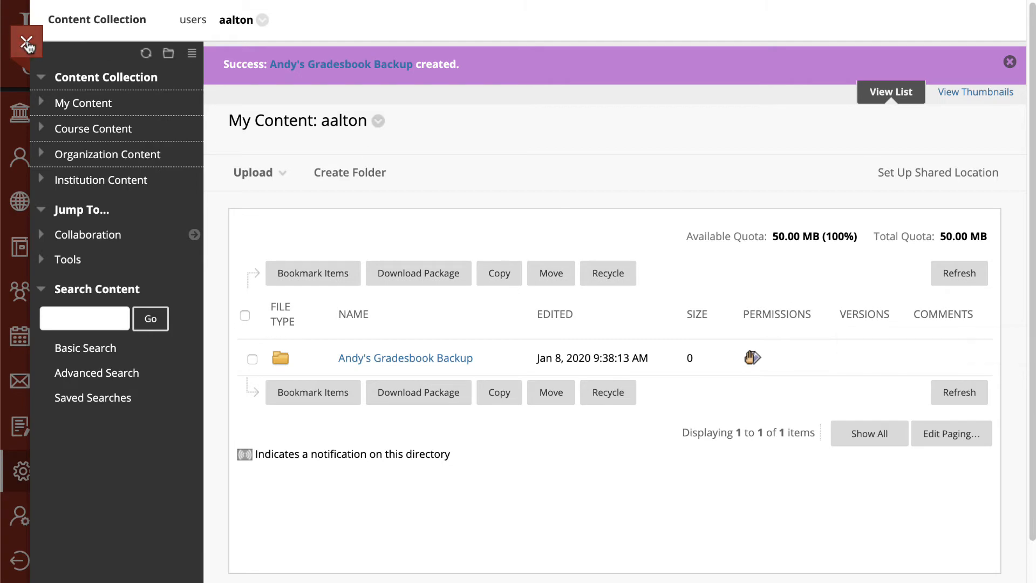
Close the Content Collection and return to the Tools page
left_click(26, 41)
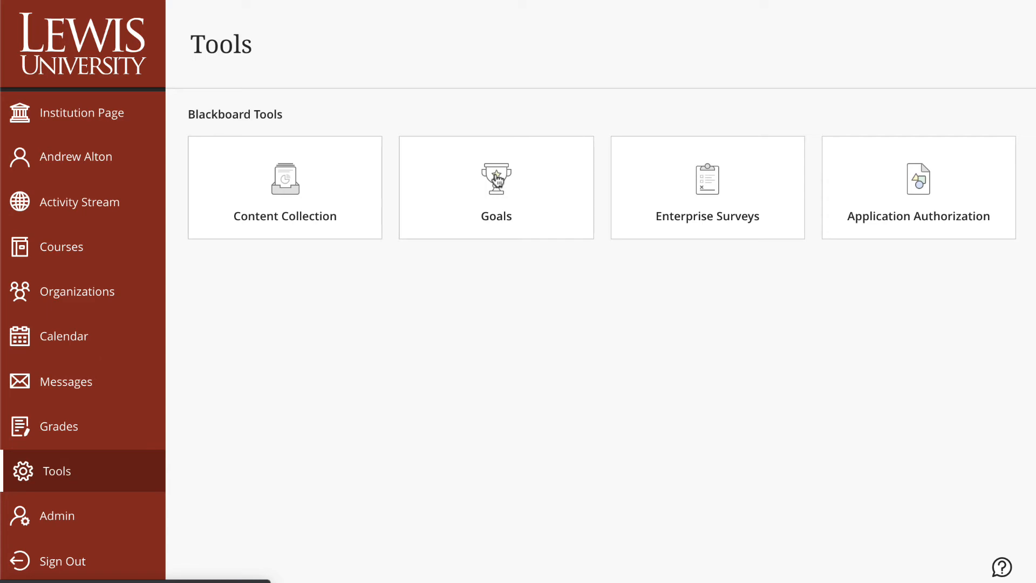
Go to the Goals tool, showing the Baccalaureate Characteristics goal set
left_click(497, 188)
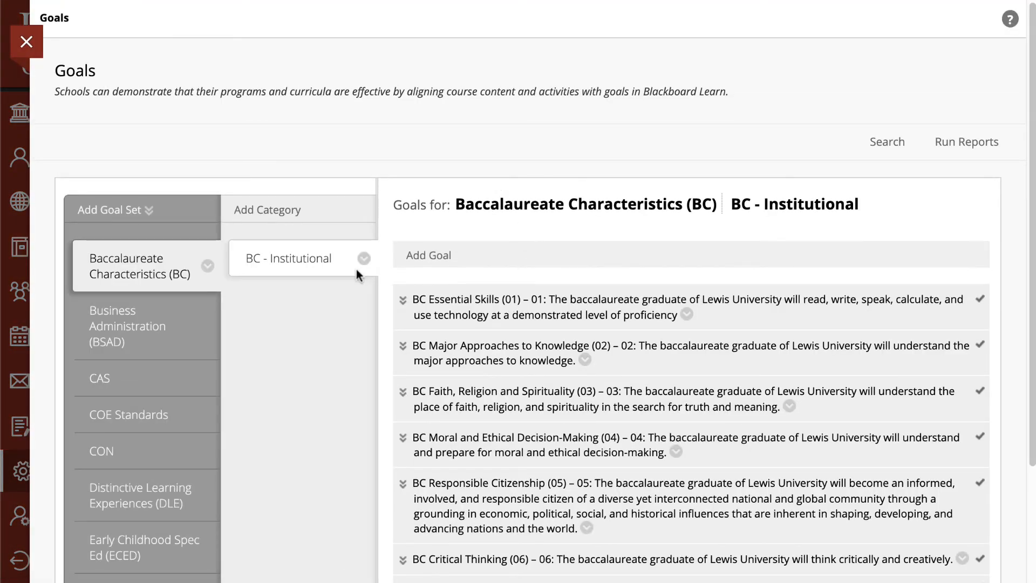
Review and close Goals, then review the Enterprise Surveys list of six surveys
scroll("down", 3)
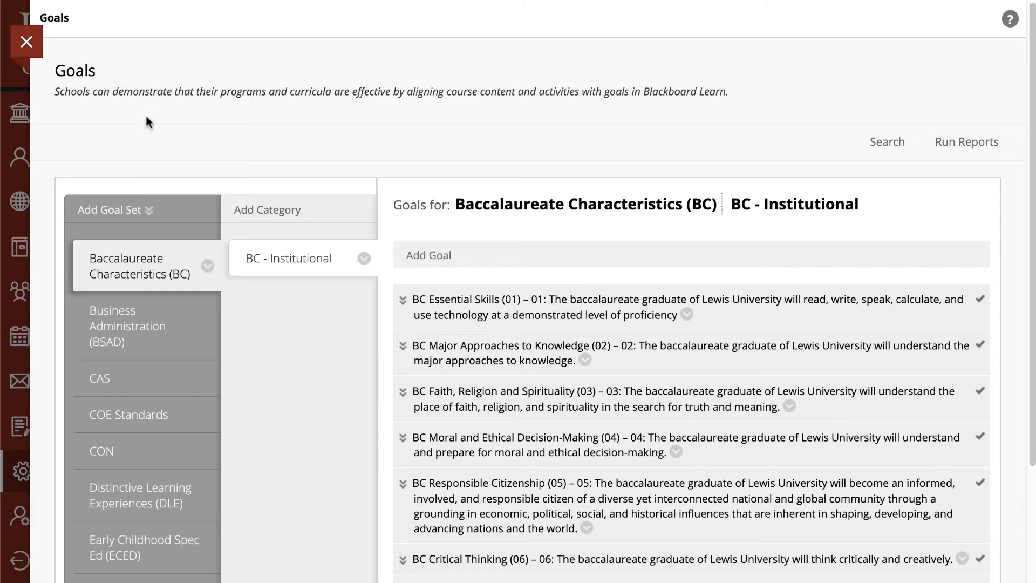
mouse_move(26, 42)
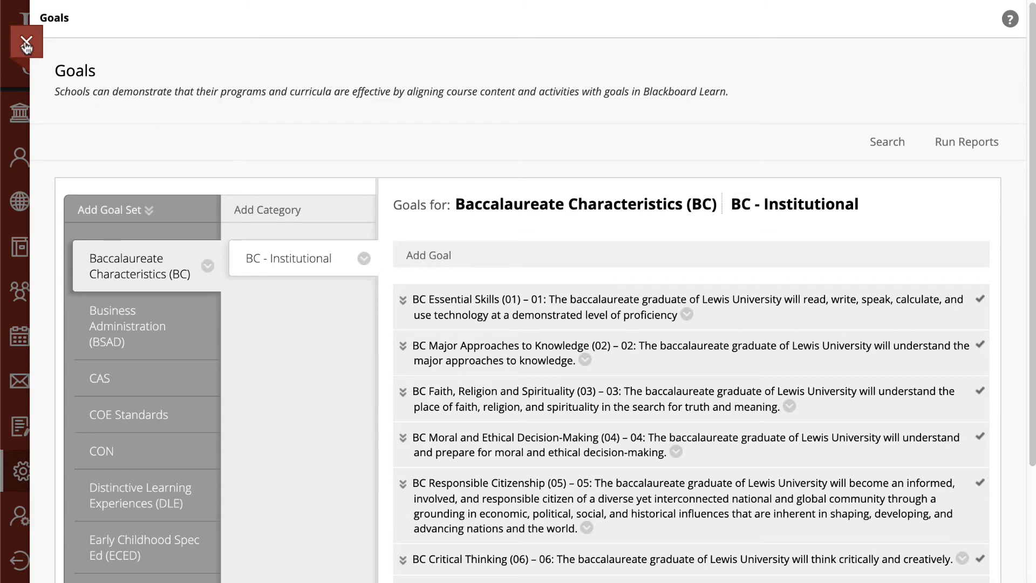
left_click(28, 40)
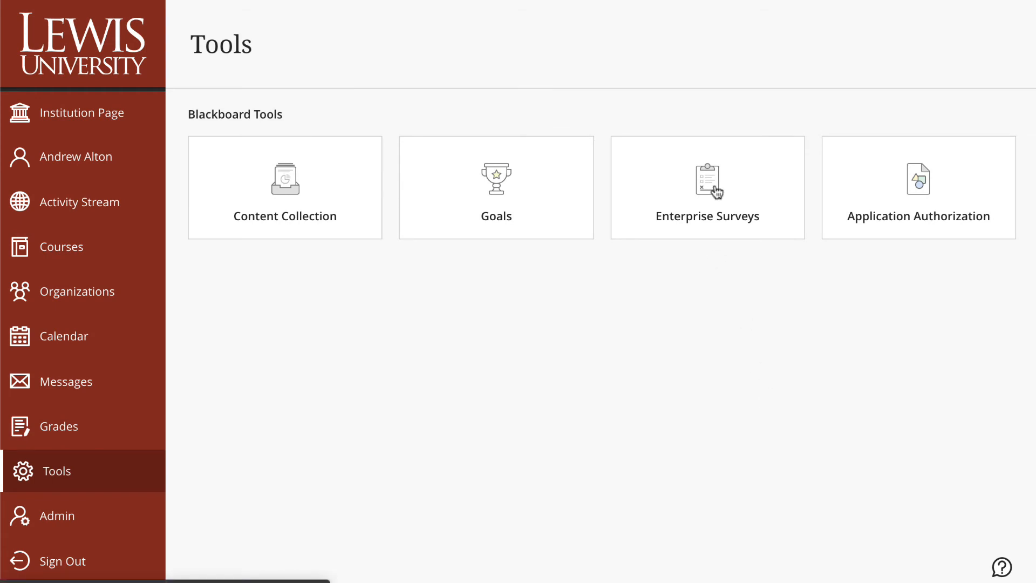
left_click(708, 188)
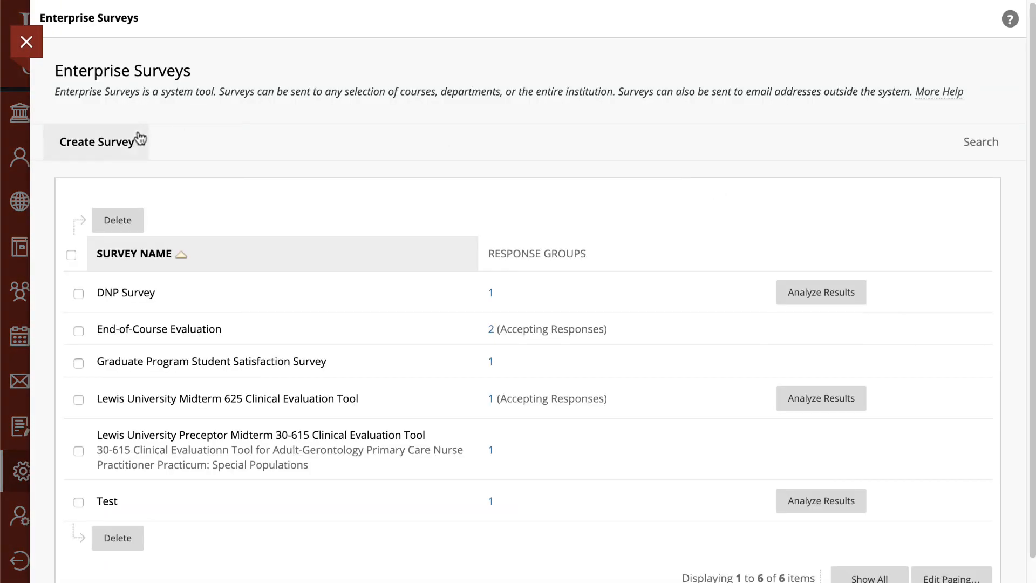
scroll("down", 3)
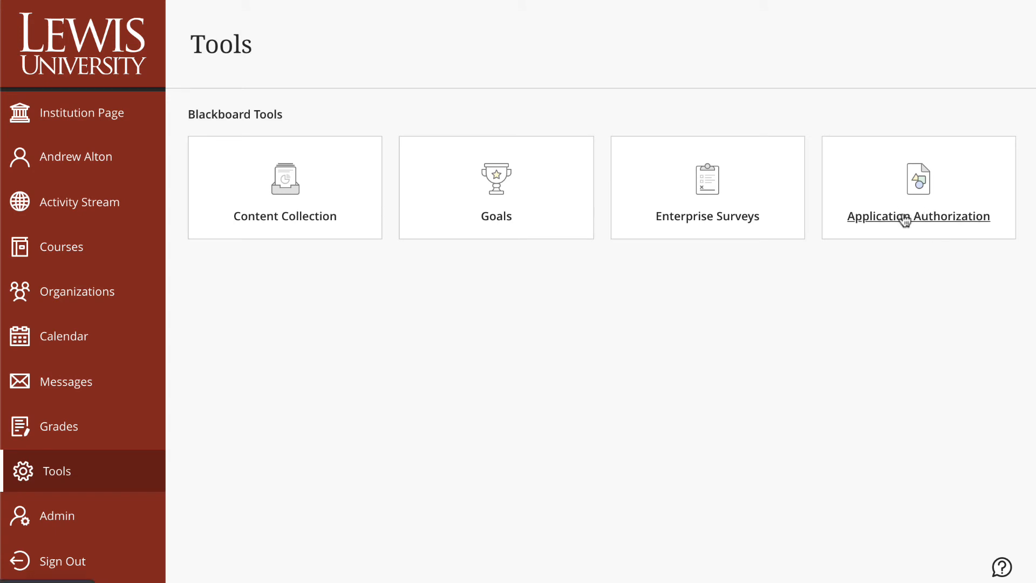
mouse_move(905, 220)
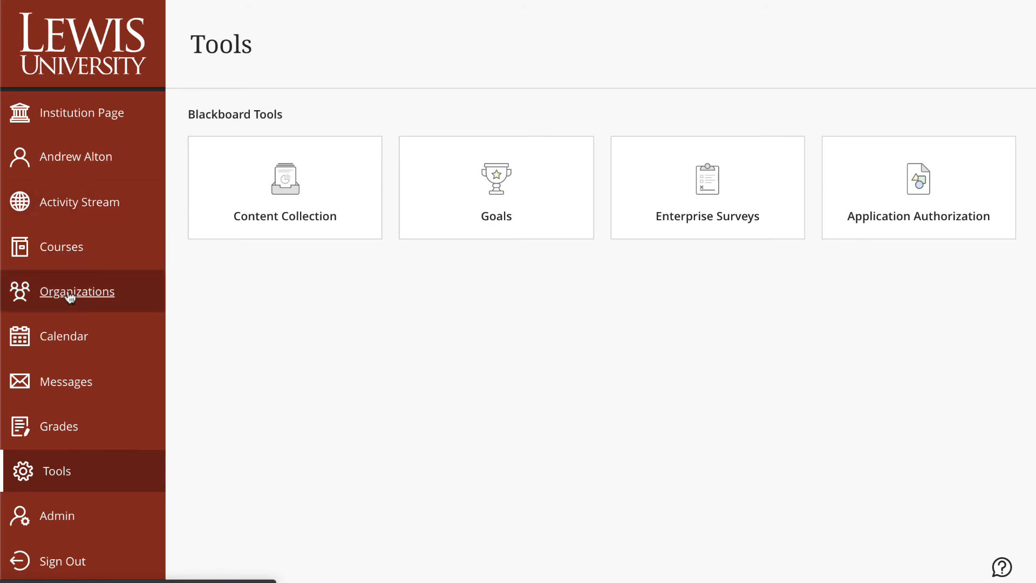
Go to the Organizations page, reporting no hidden organizations for this period
left_click(77, 292)
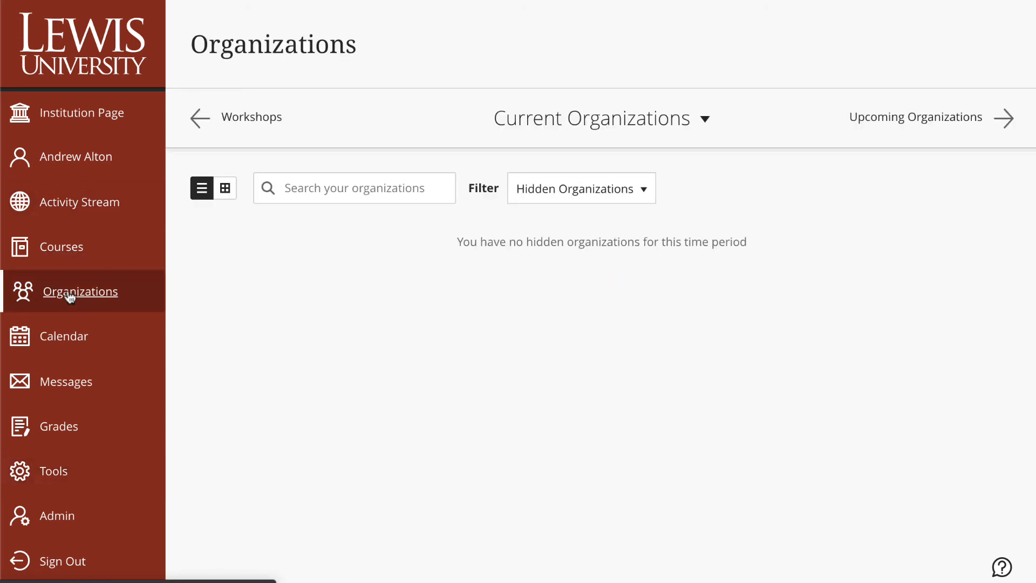